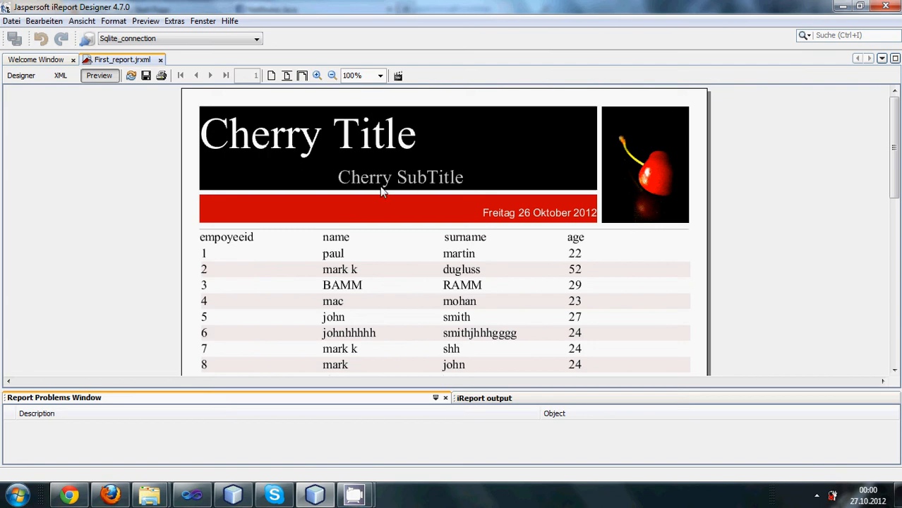
mouse_move(386, 186)
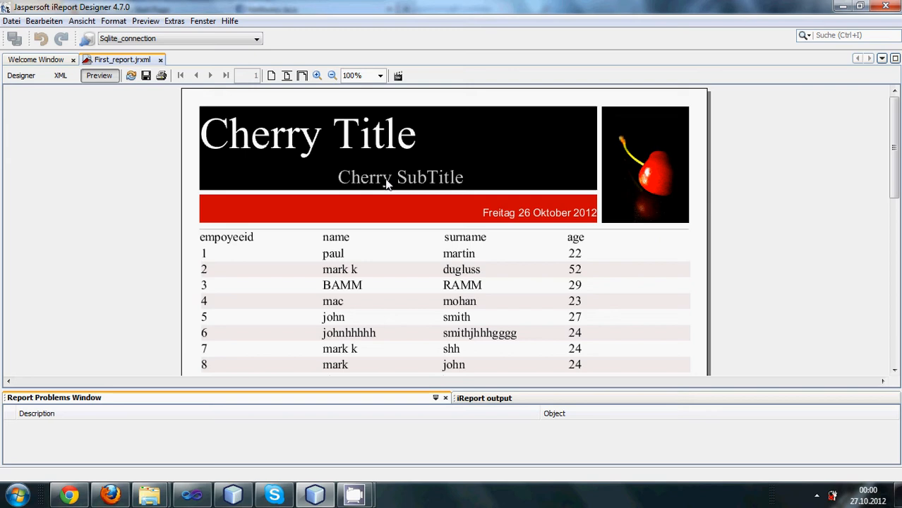
mouse_move(372, 247)
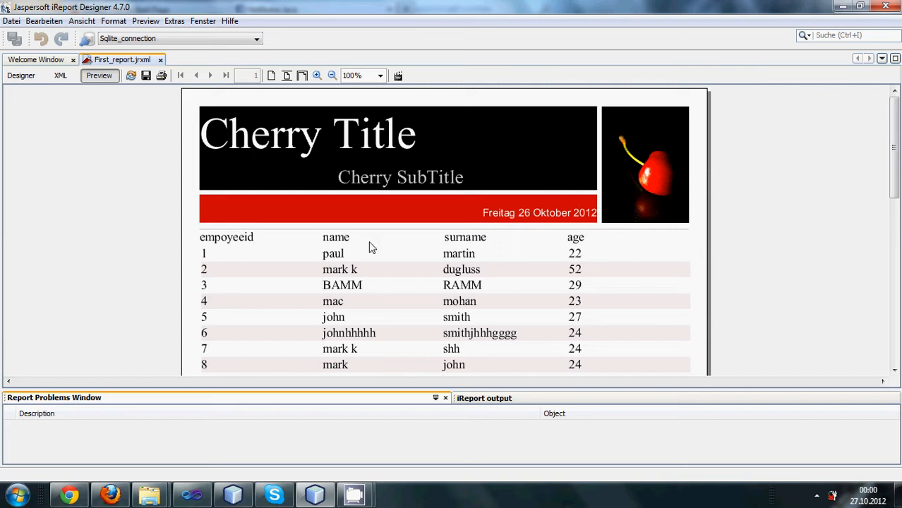
mouse_move(545, 258)
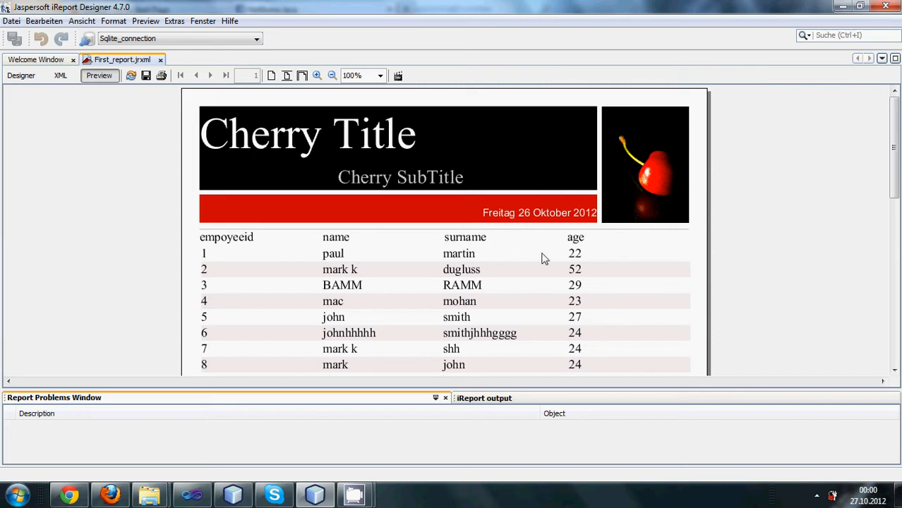
mouse_move(430, 187)
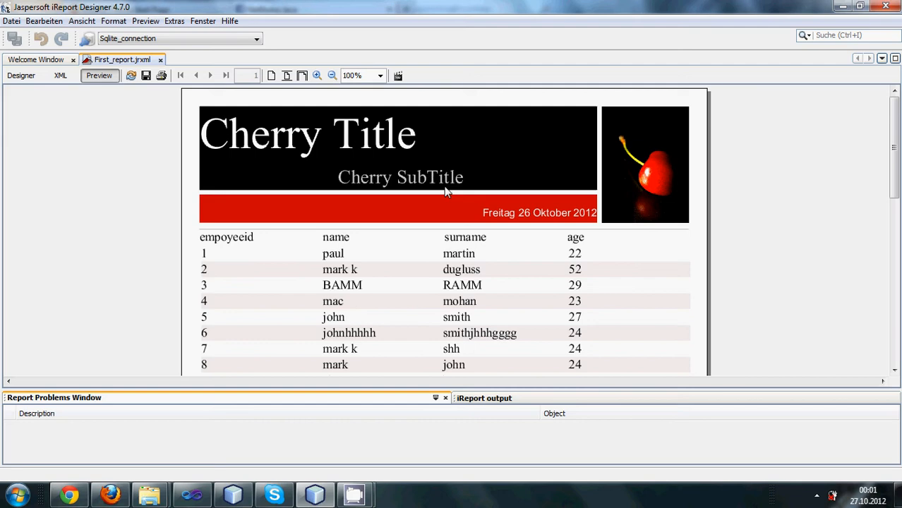
mouse_move(676, 155)
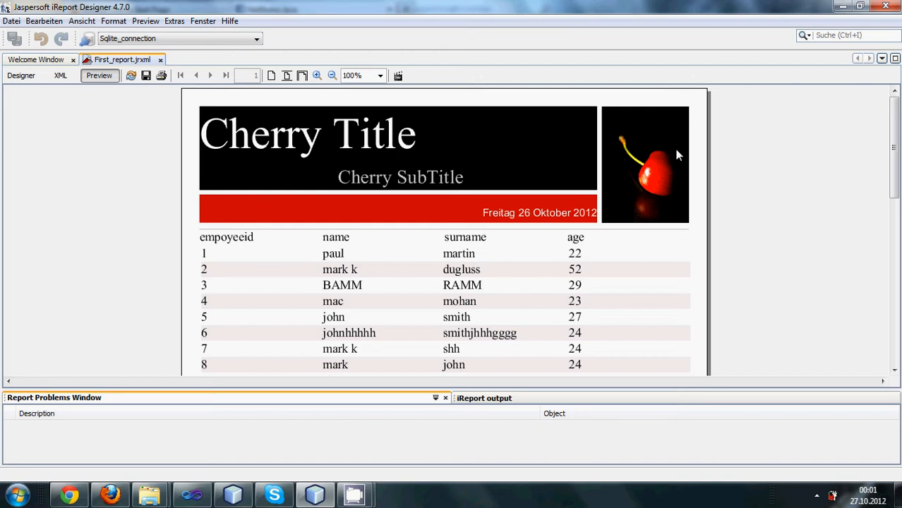
mouse_move(658, 216)
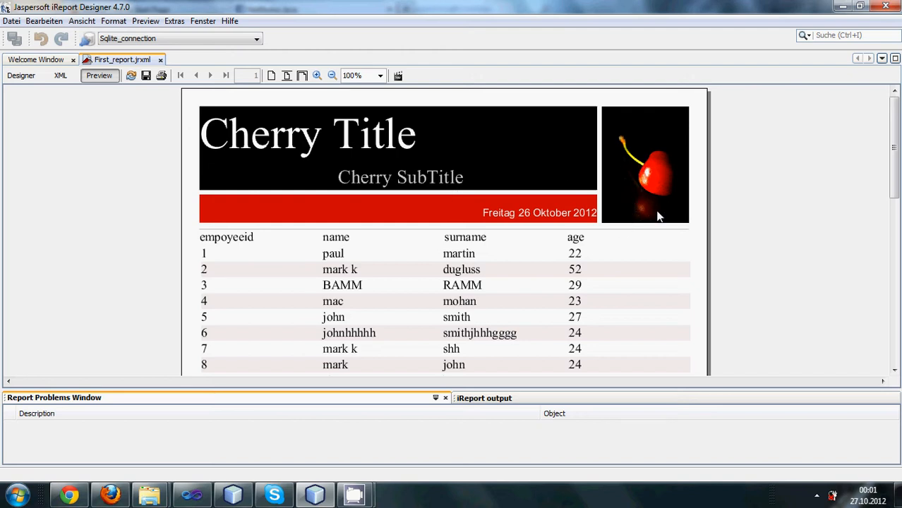
mouse_move(610, 188)
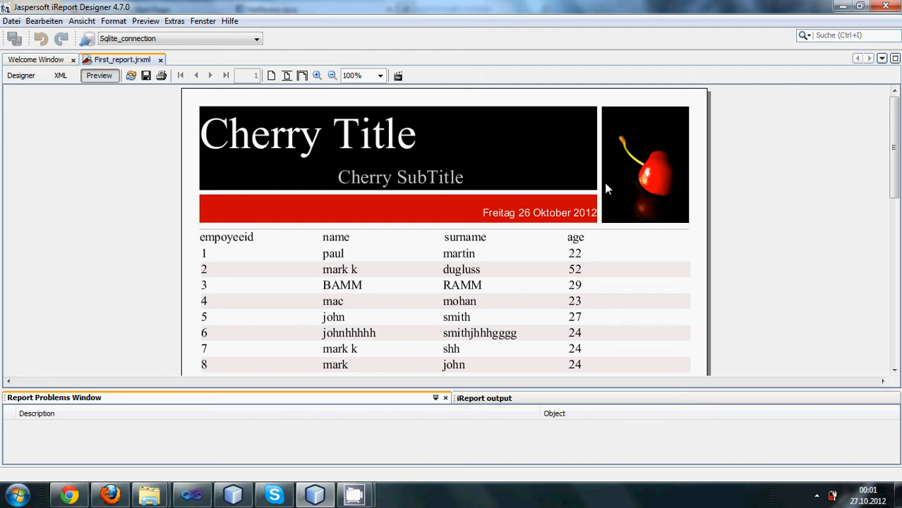
mouse_move(650, 162)
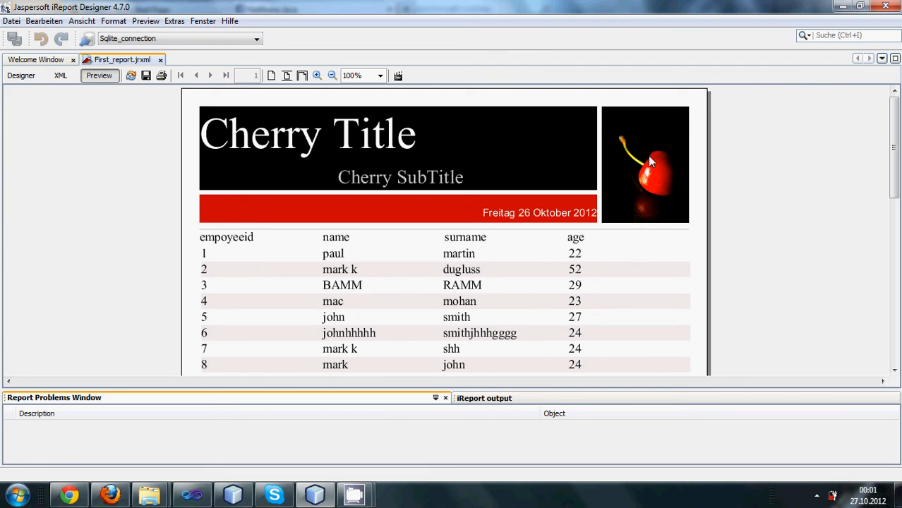
mouse_move(651, 173)
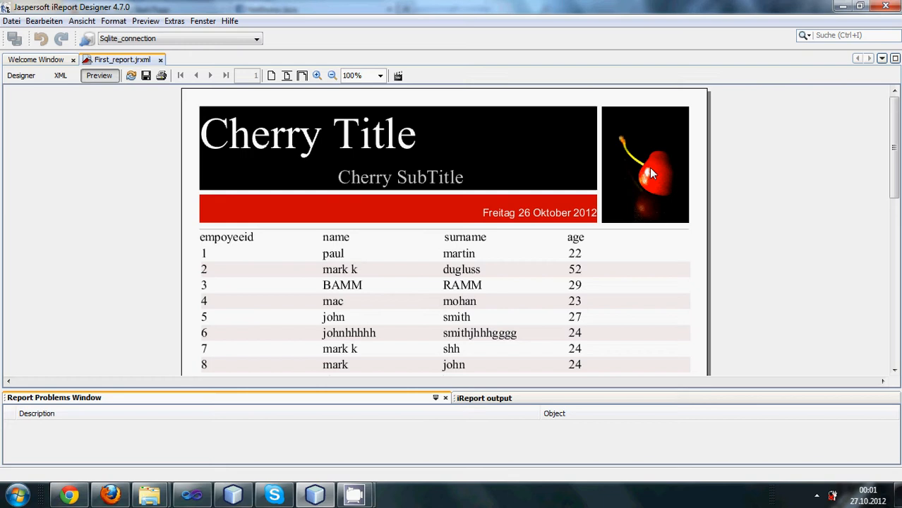
mouse_move(650, 185)
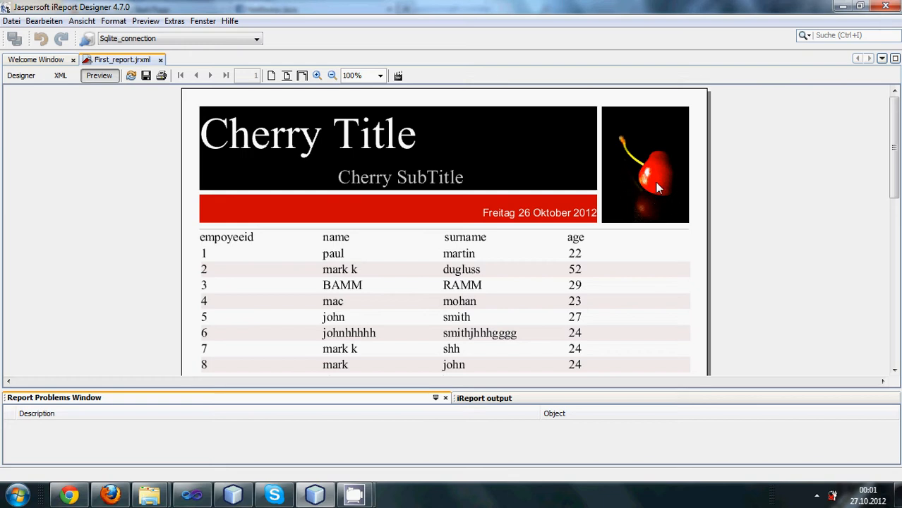
mouse_move(657, 199)
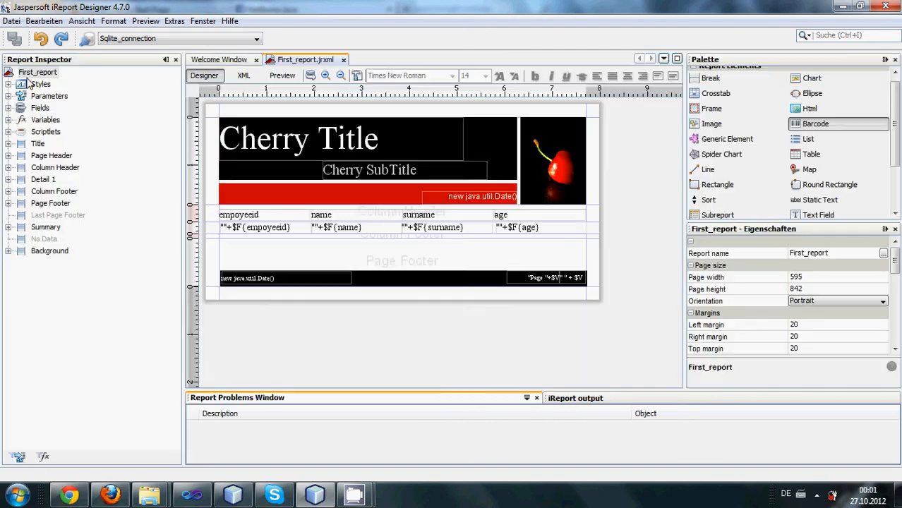
Step: Delete cherry.jpg from the title band and drag the Code 128 barcode beyond the page edge
click(553, 159)
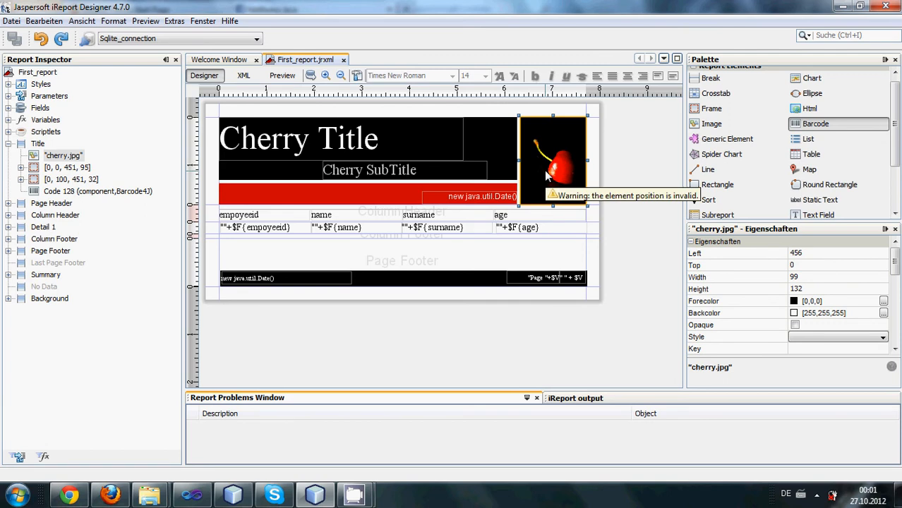
right_click(551, 162)
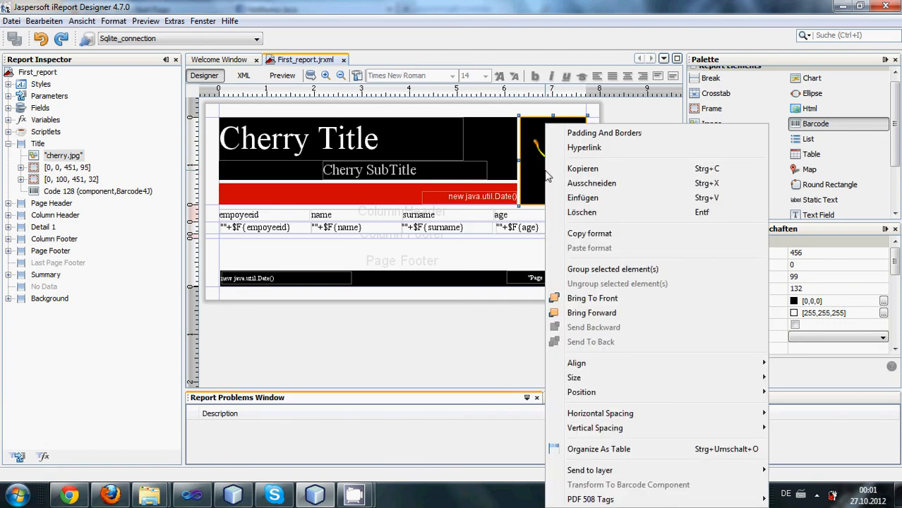
mouse_move(582, 198)
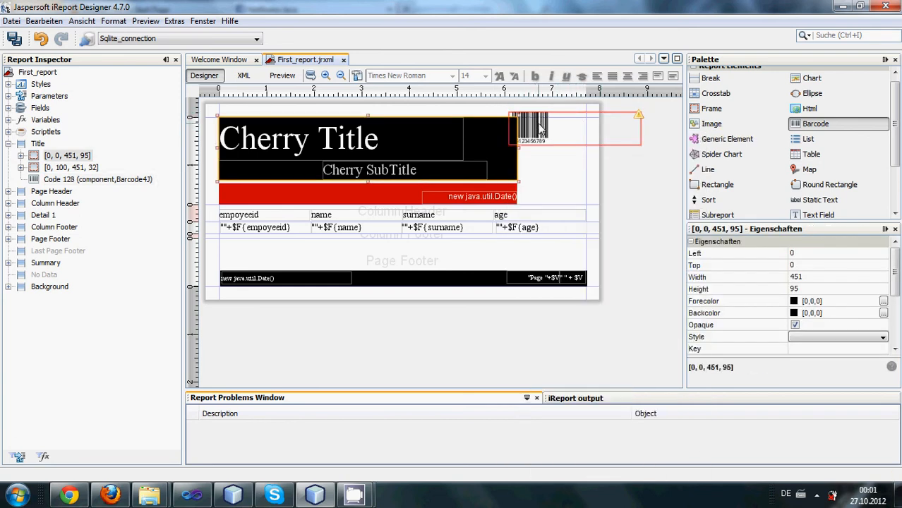
mouse_move(561, 139)
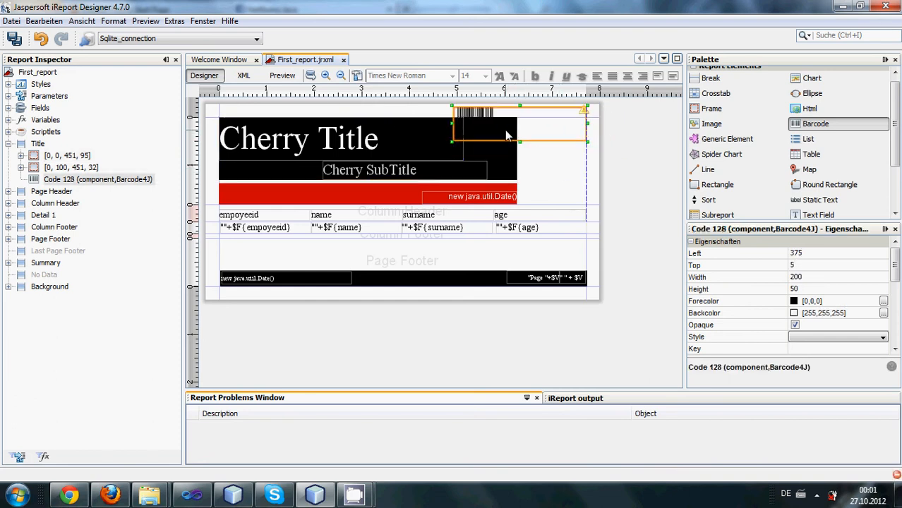
drag(501, 128, 572, 154)
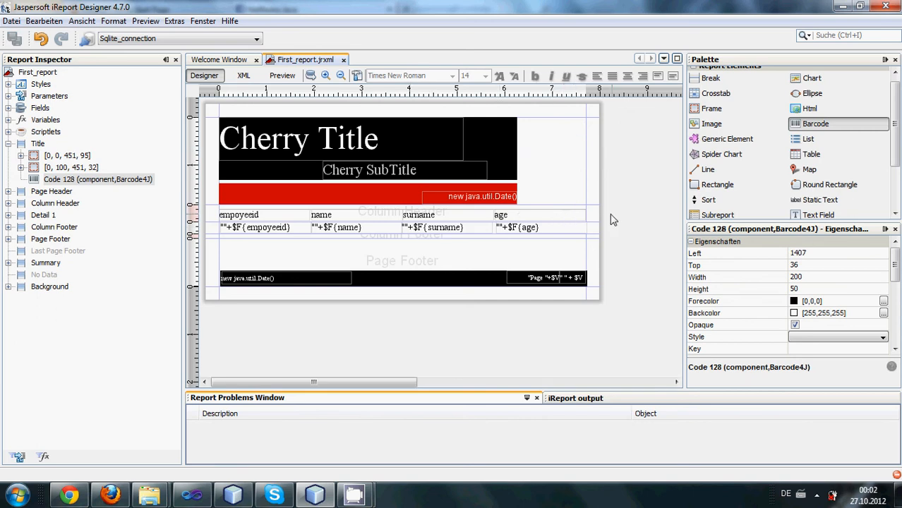
mouse_move(613, 189)
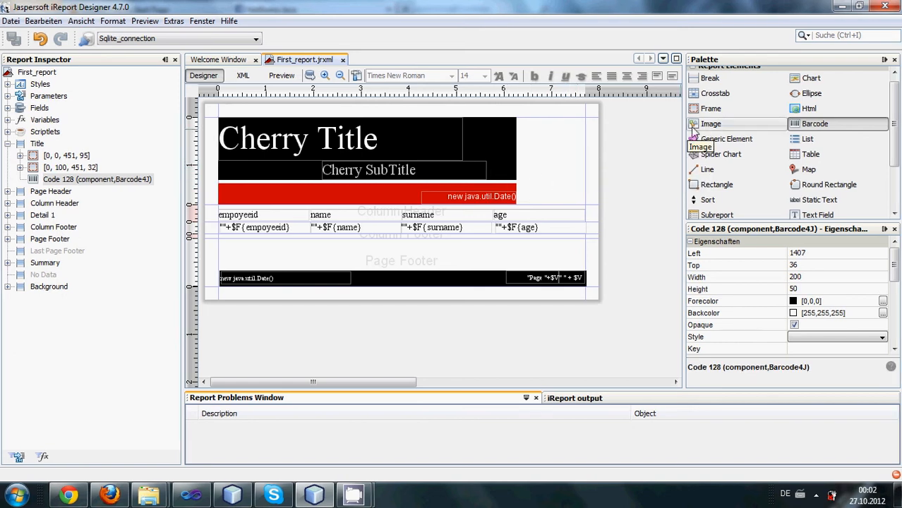
mouse_move(715, 92)
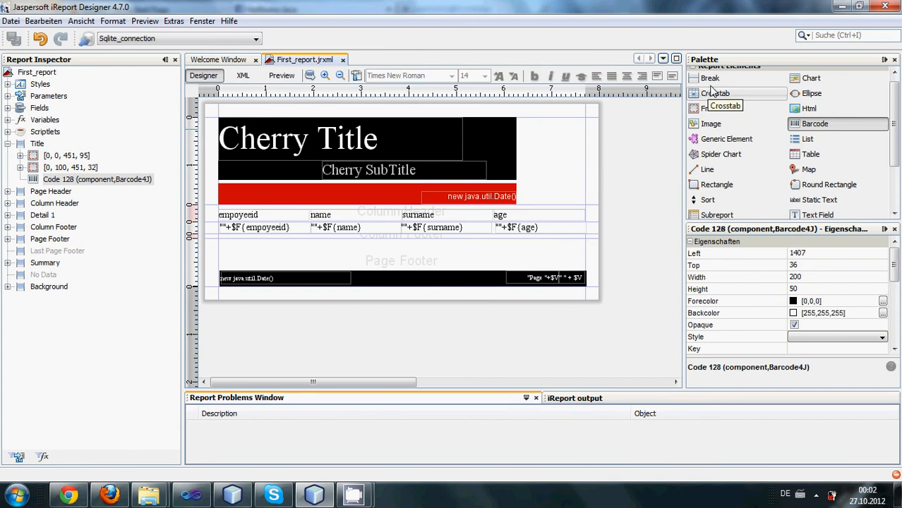
mouse_move(711, 124)
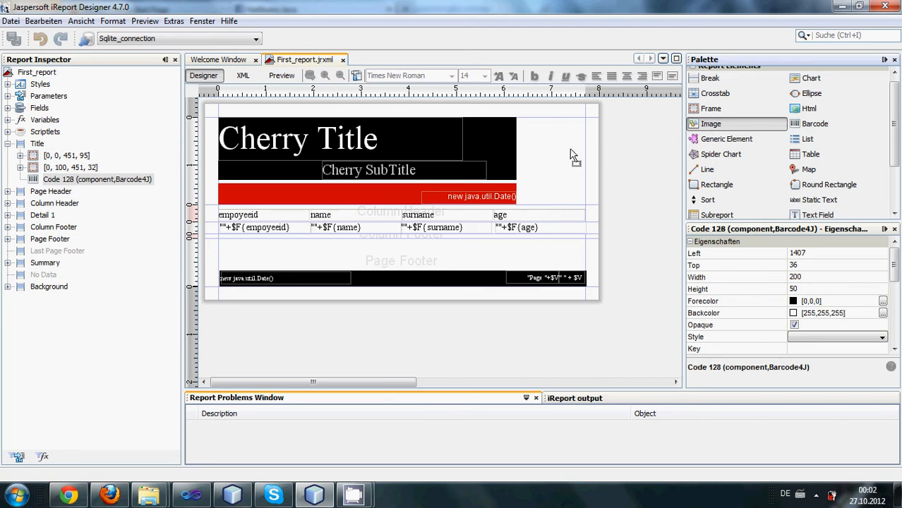
mouse_move(532, 161)
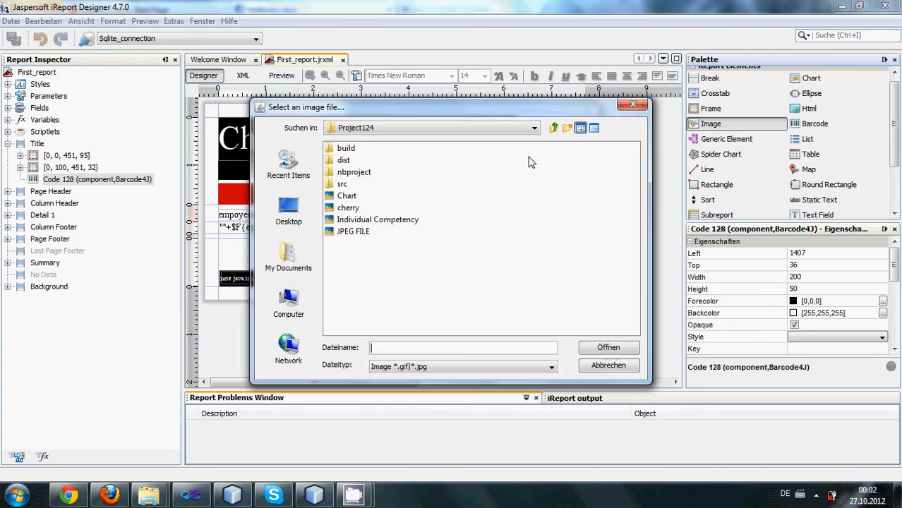
mouse_move(532, 143)
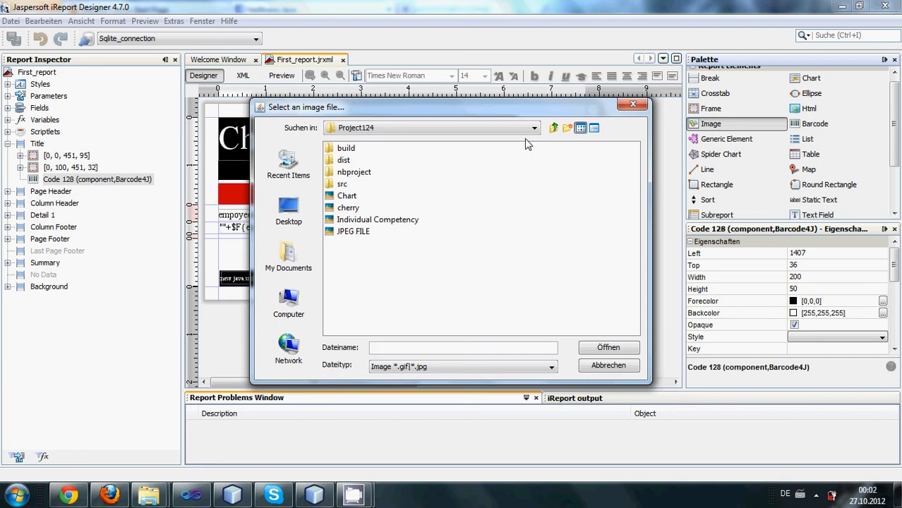
Step: Load Actions-document-edit-icon.png from the Desktop as the title image, showing all file types
click(462, 348)
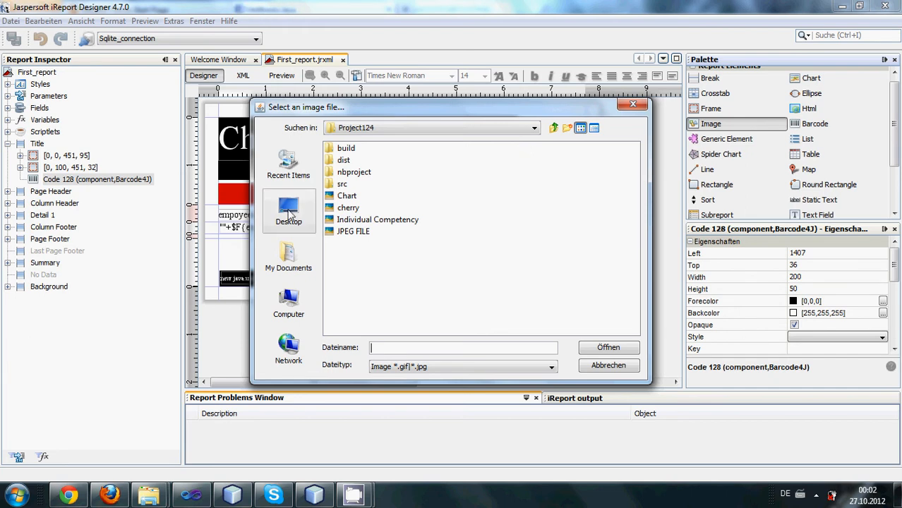
click(288, 211)
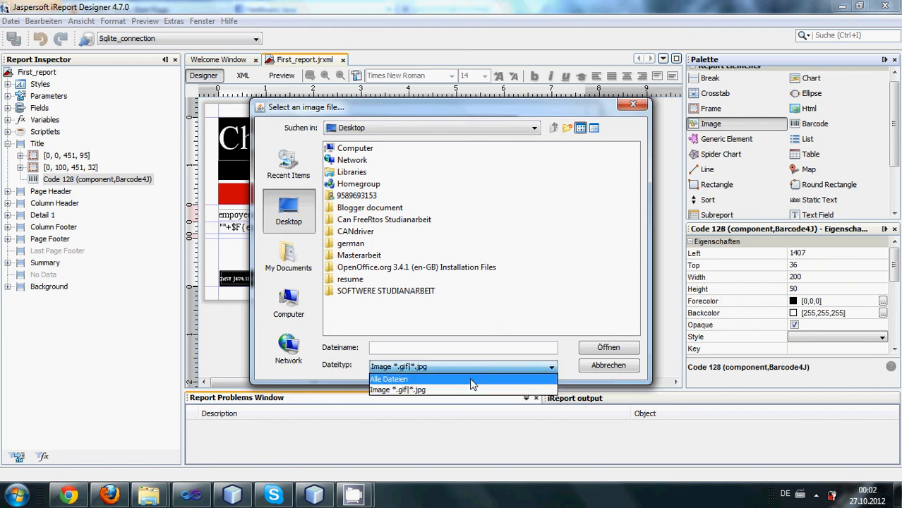
click(389, 379)
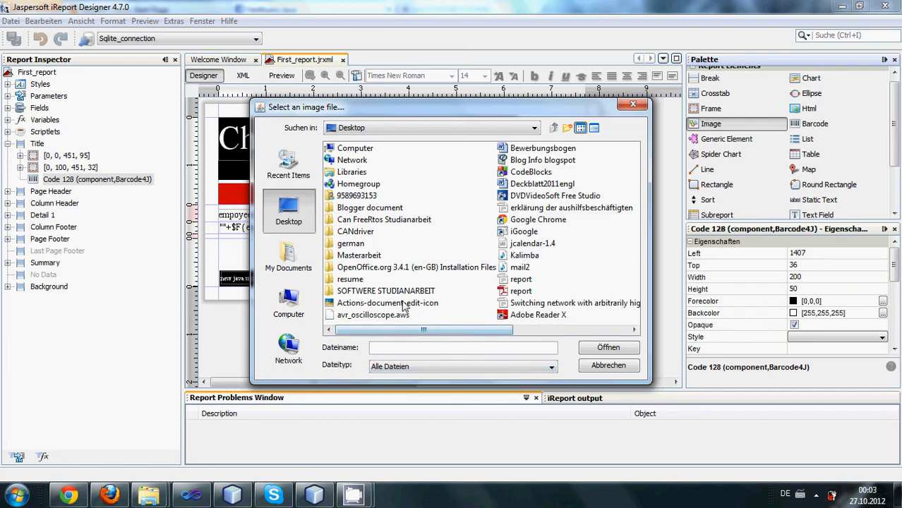
click(388, 303)
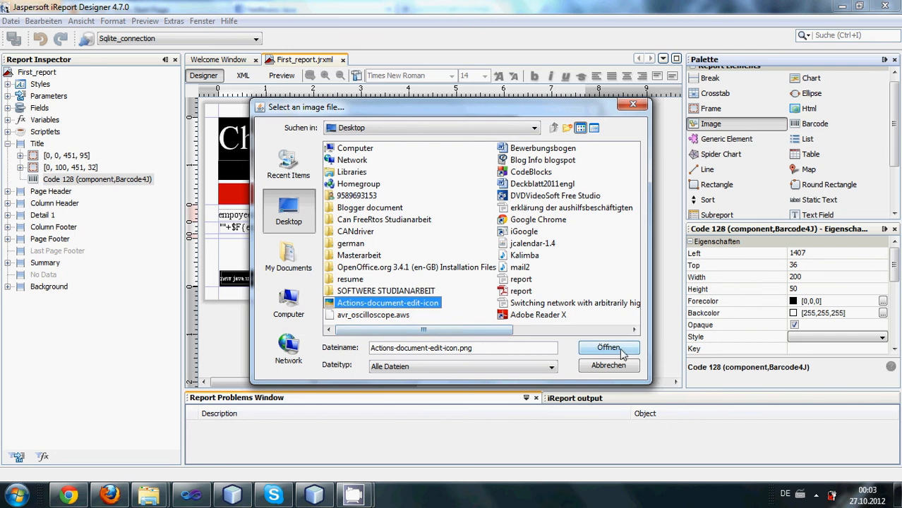
click(609, 347)
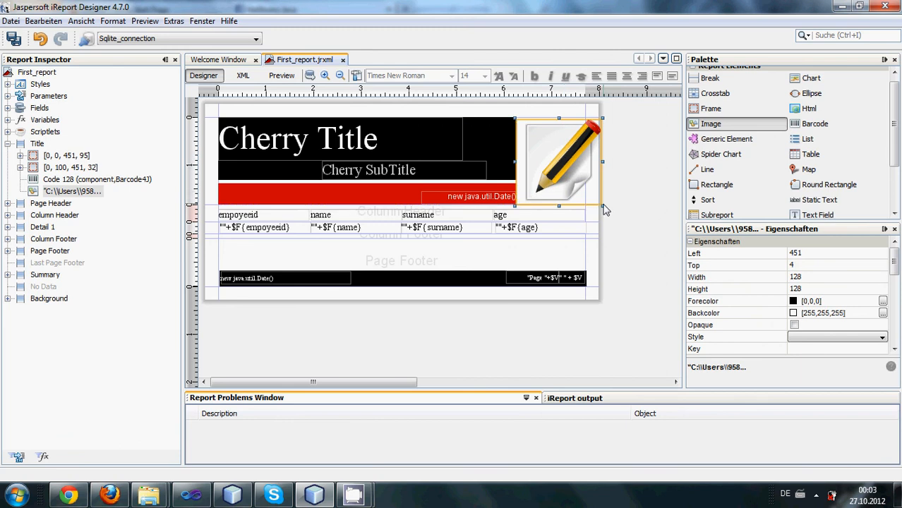
mouse_move(604, 168)
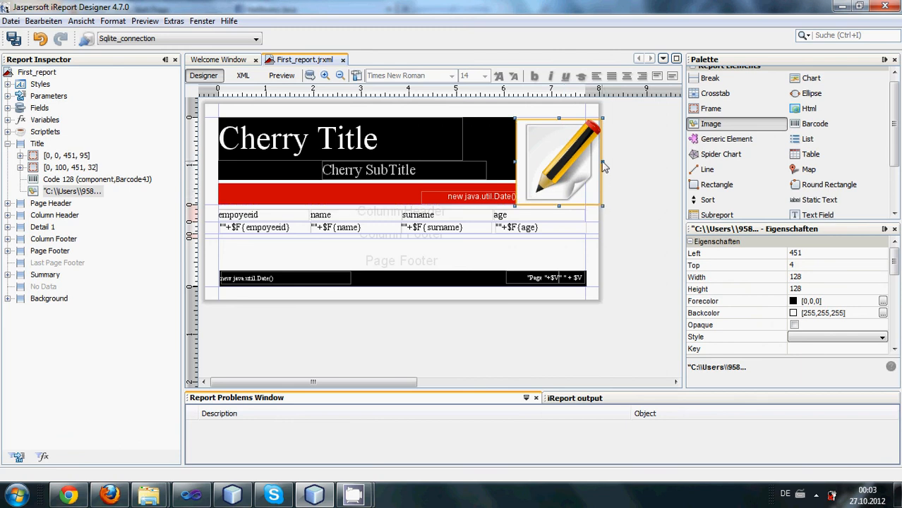
drag(604, 161, 587, 161)
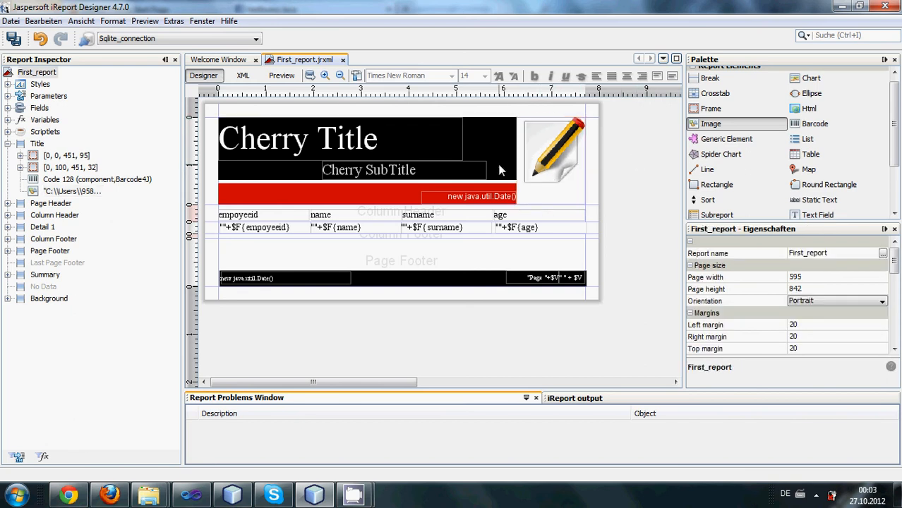
right_click(297, 137)
text(M)
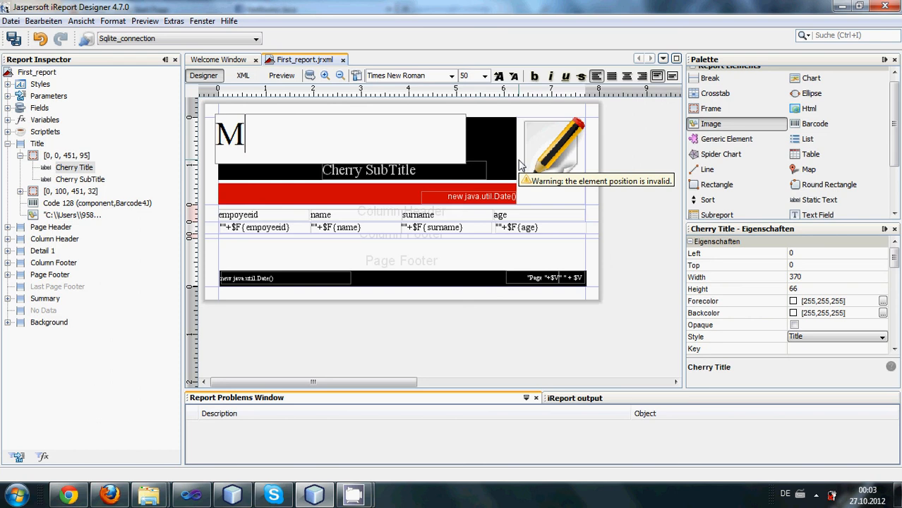
Step: Change the Cherry Title static text to 'My Report'
text(y)
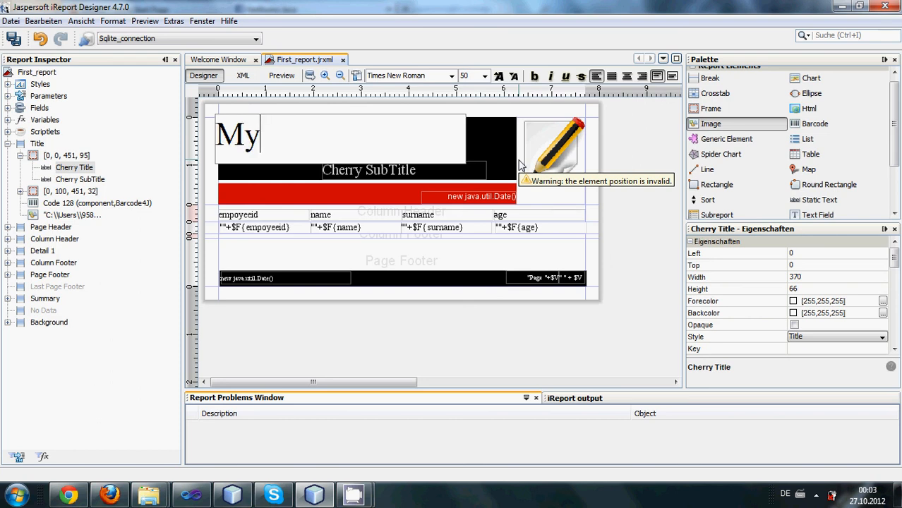
text(R)
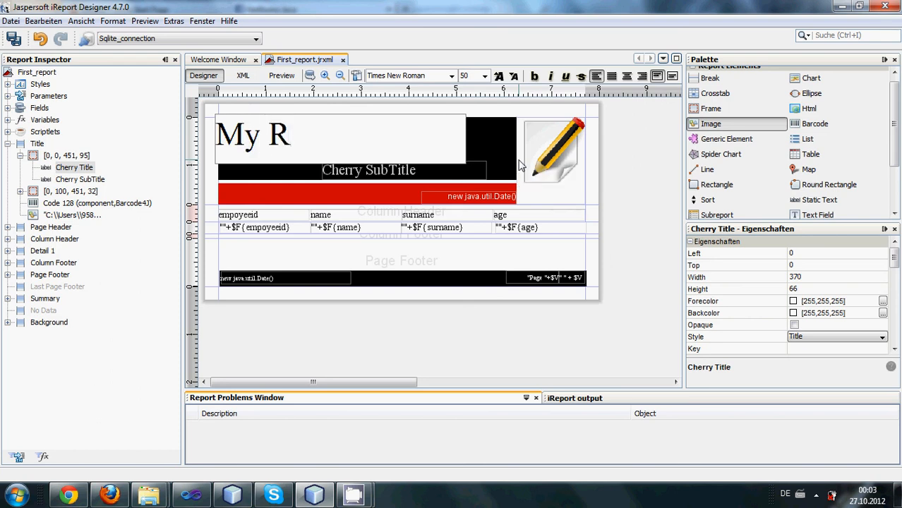
text(eport)
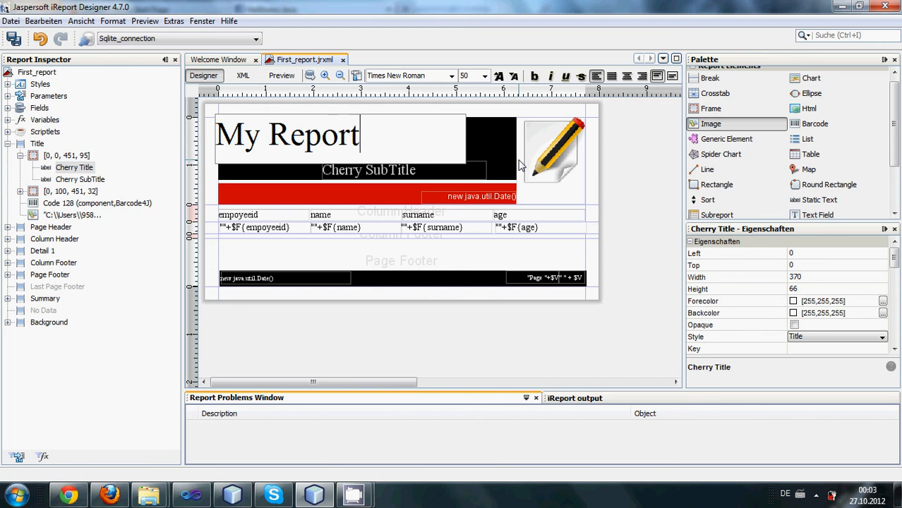
Step: Change the Cherry SubTitle static text to 'By your name'
click(369, 169)
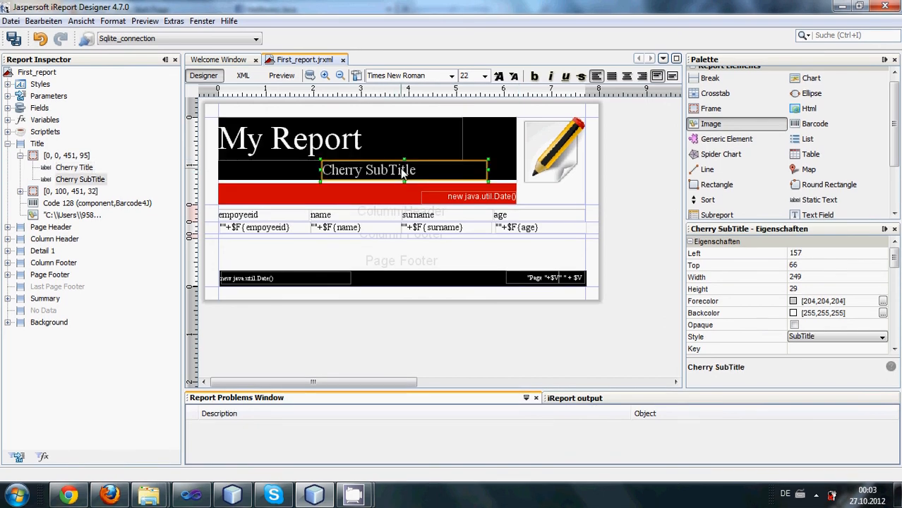
right_click(369, 169)
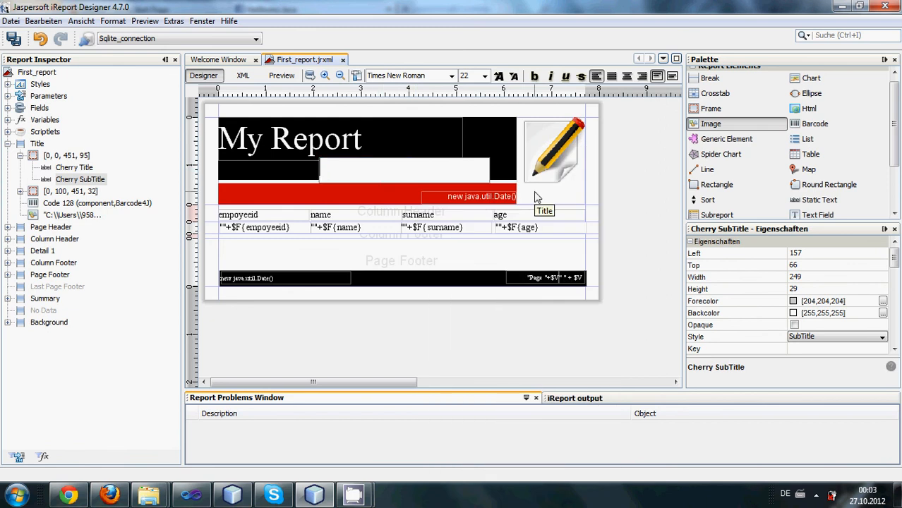
text(By)
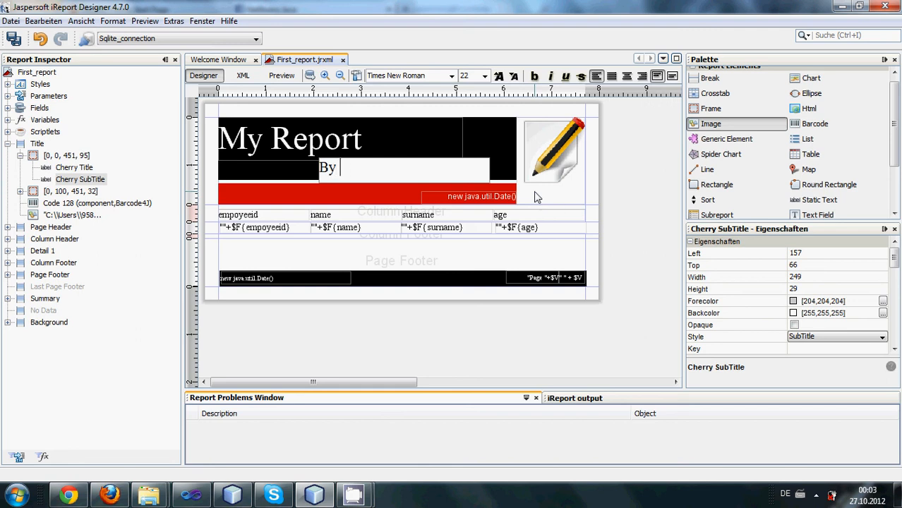
text(your)
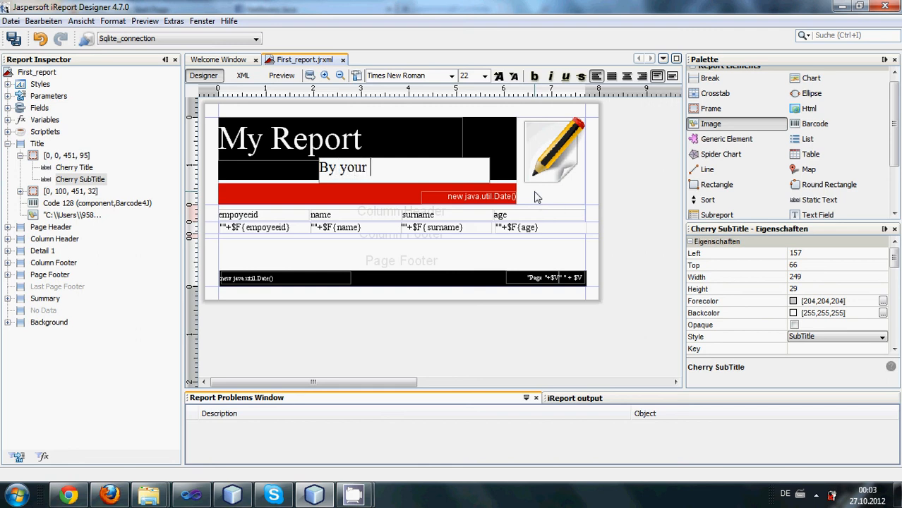
text(name)
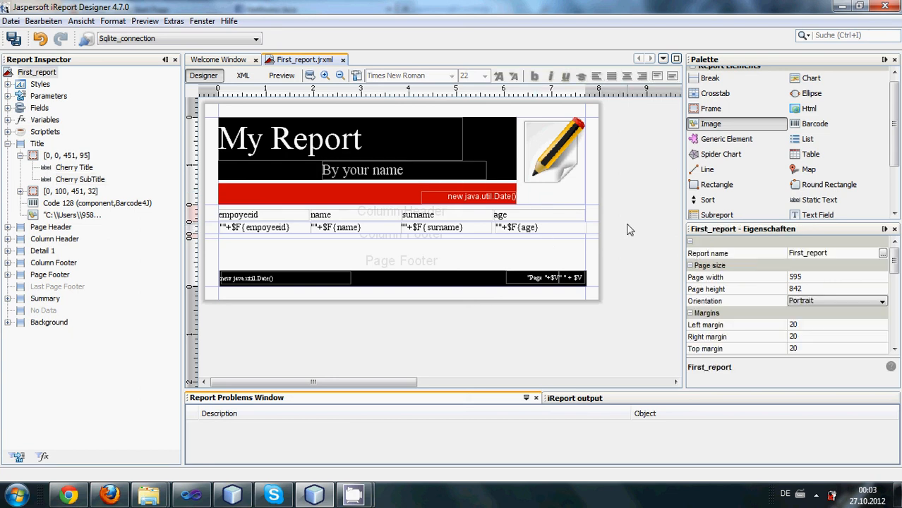
mouse_move(552, 158)
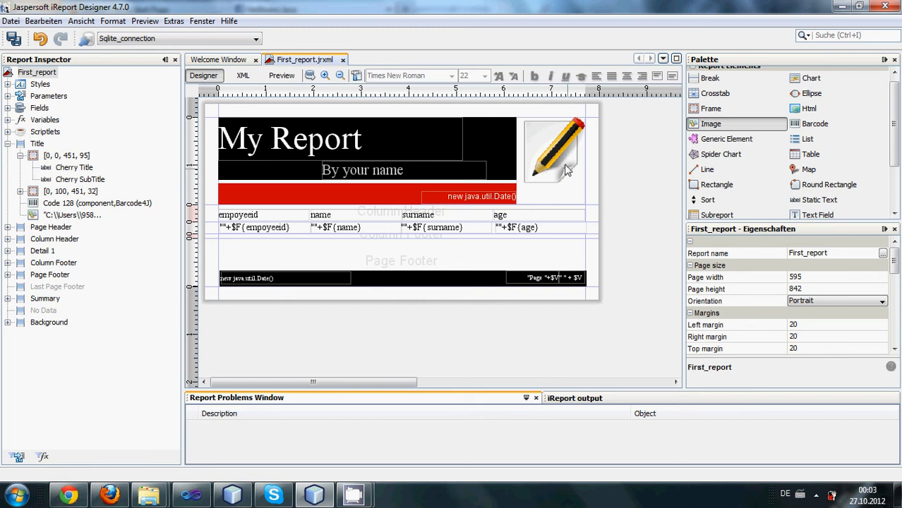
mouse_move(610, 196)
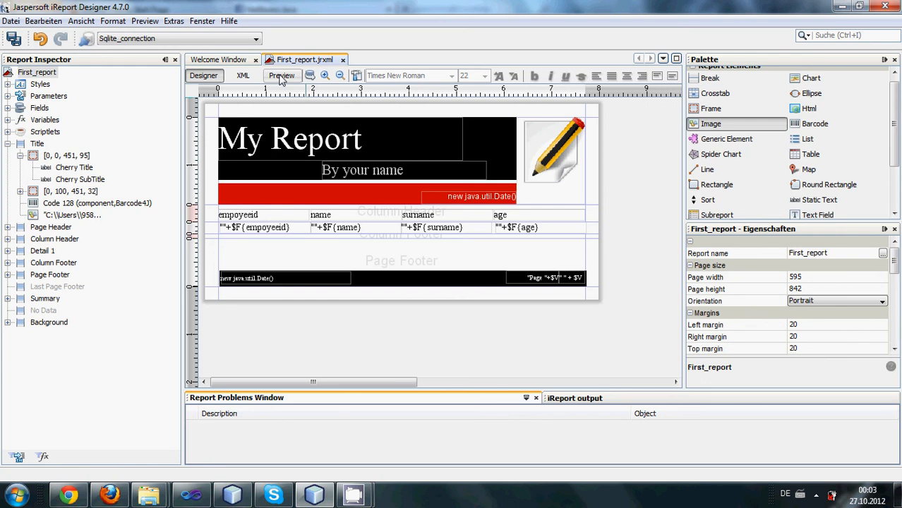
Step: Render First_report in Preview with the pencil icon, title, subtitle and employee rows
click(281, 76)
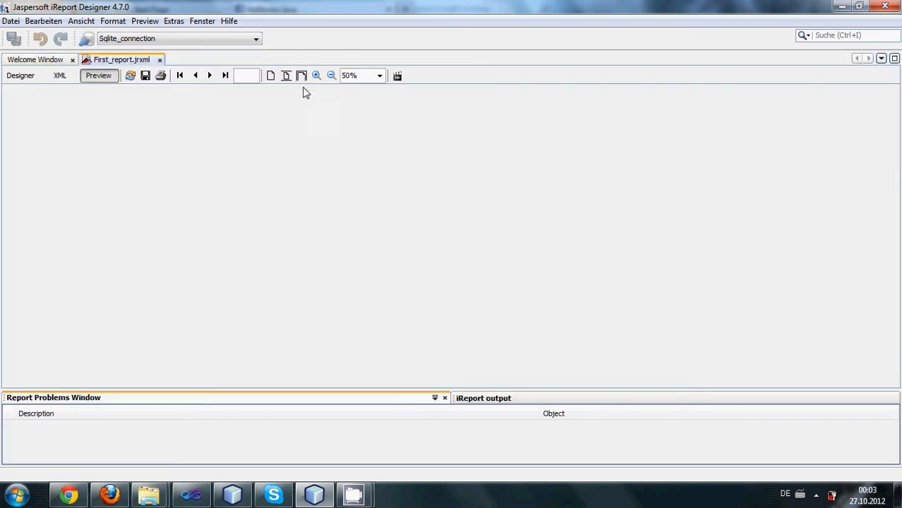
click(99, 75)
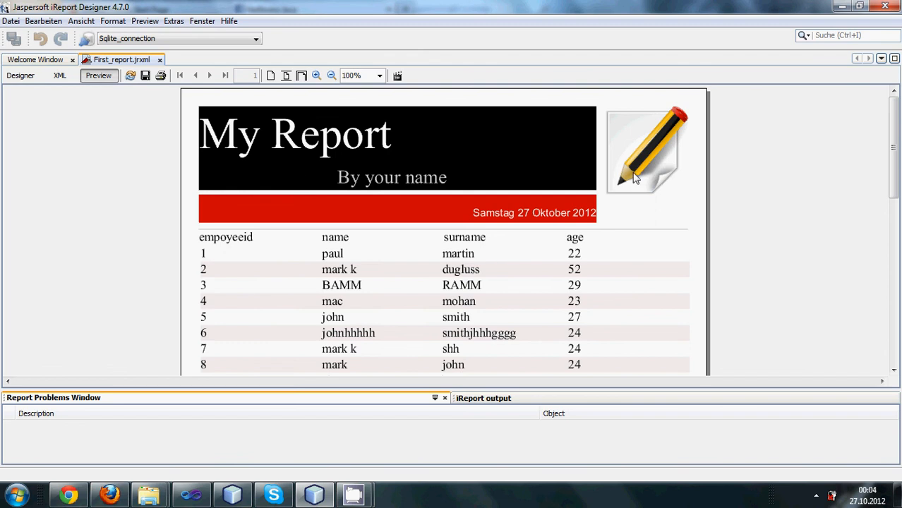
mouse_move(396, 161)
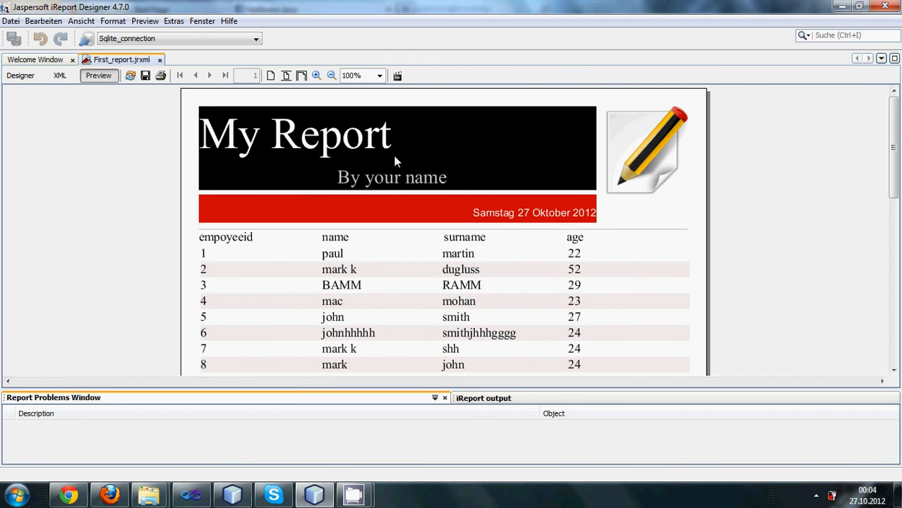
mouse_move(393, 183)
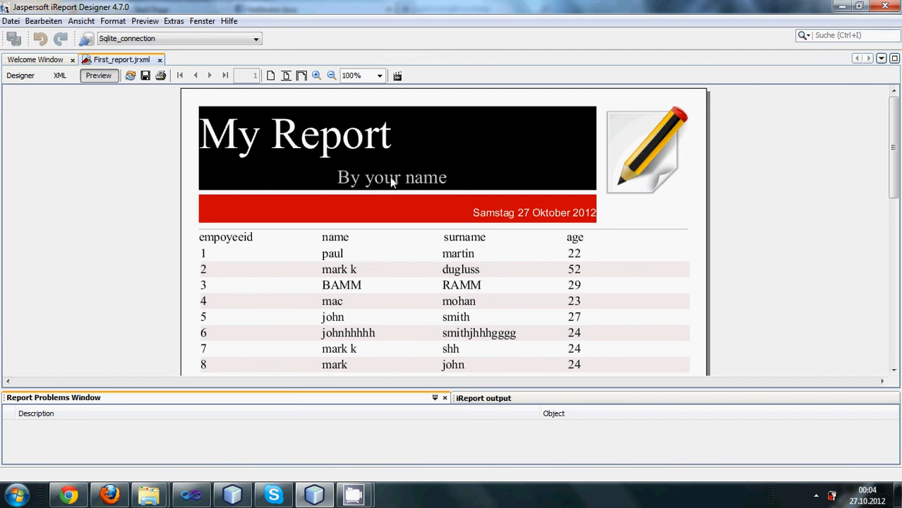
mouse_move(524, 204)
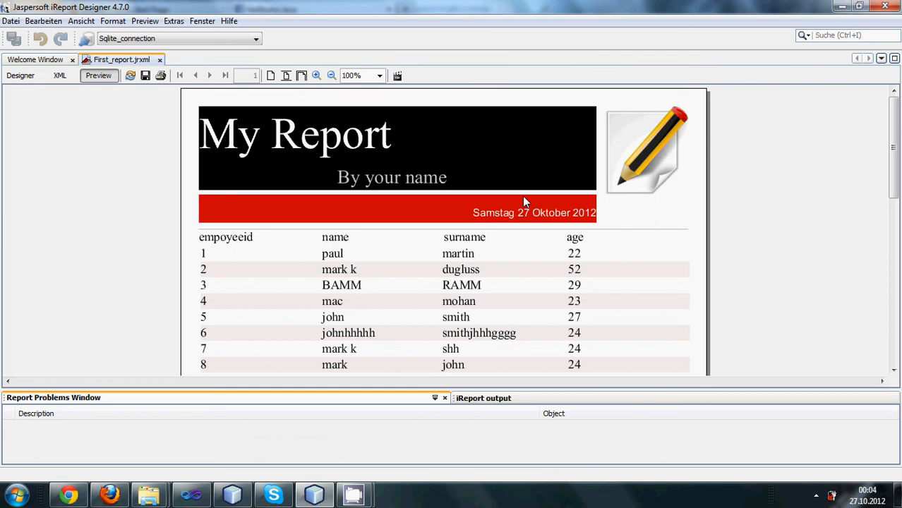
mouse_move(511, 194)
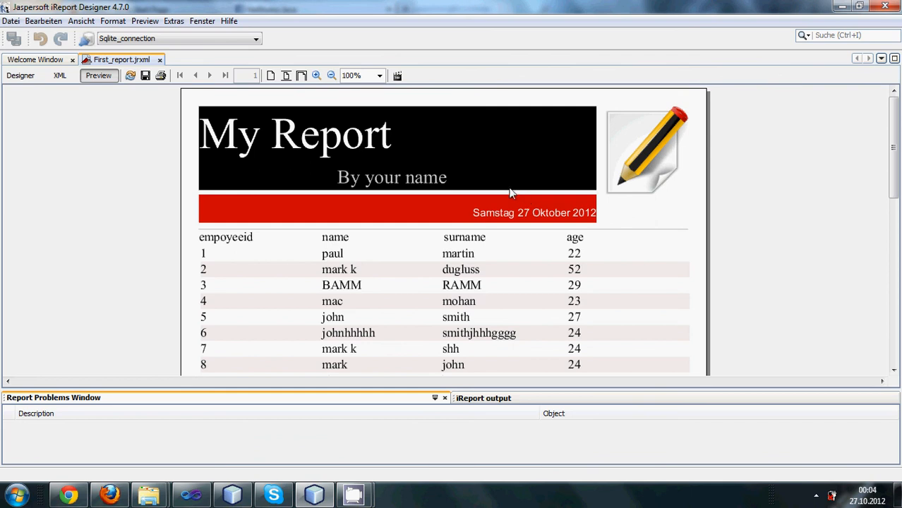